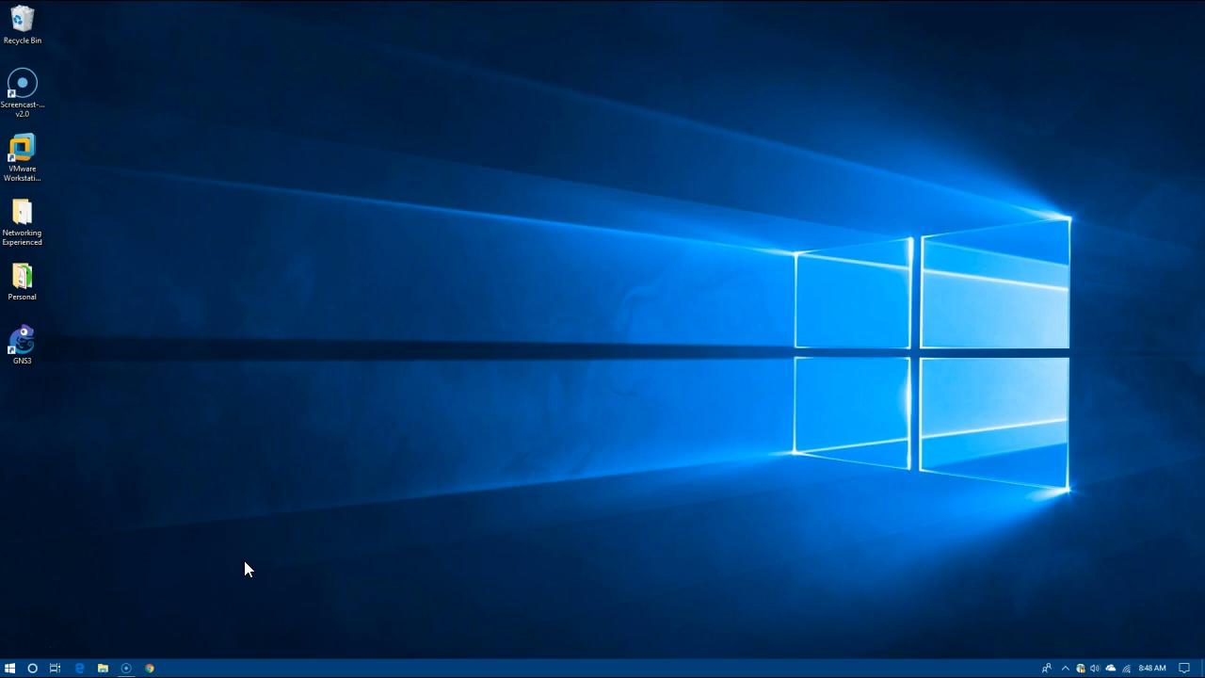
{"action": "mouse_move", "coordinate": [1081, 667]}
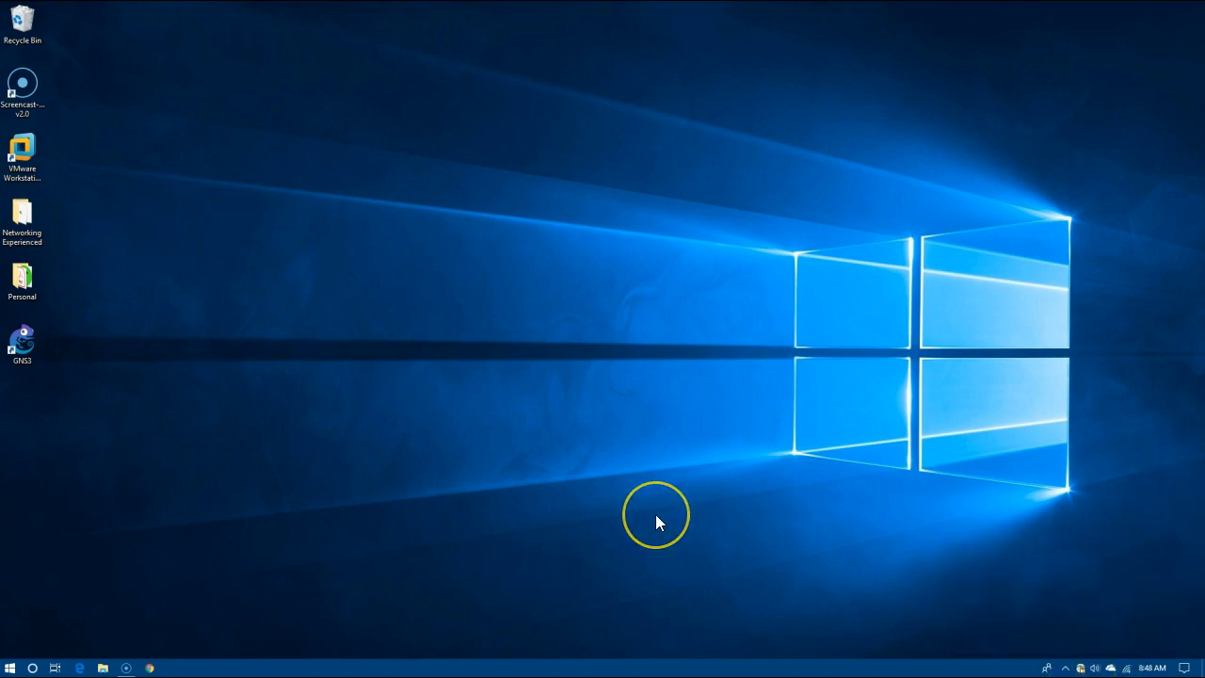
{"action": "mouse_move", "coordinate": [659, 523]}
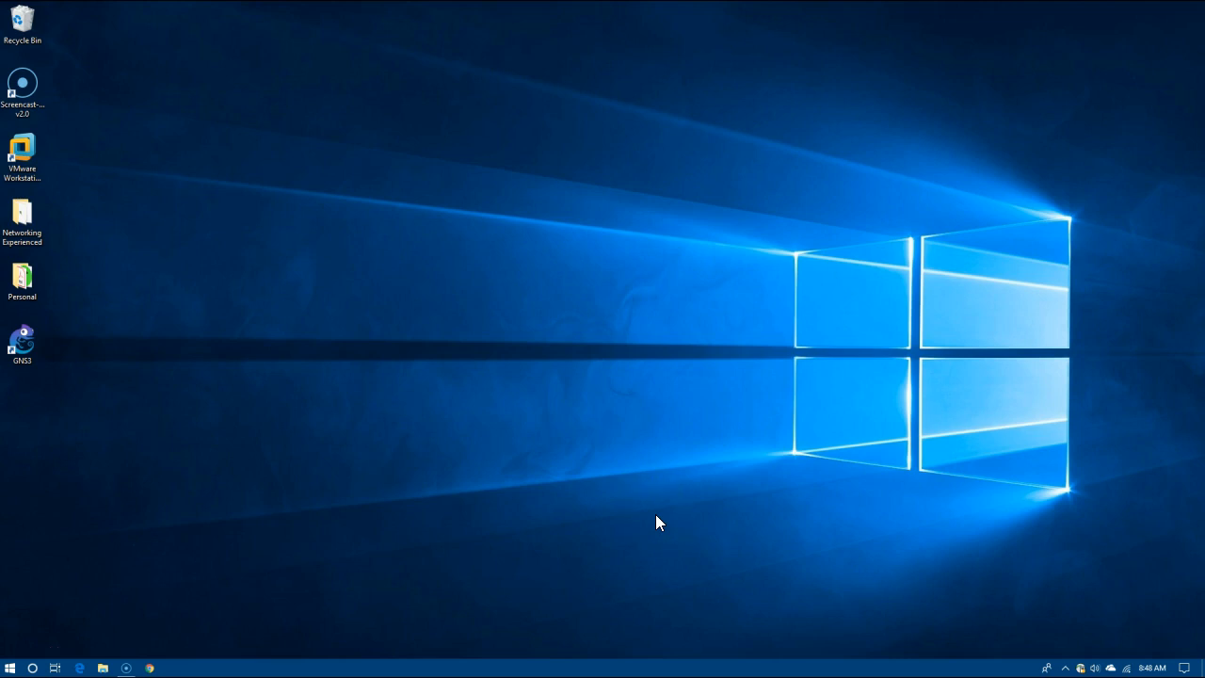
Launch GNS3 from its desktop icon so the empty workspace appears
{"action": "left_click", "coordinate": [23, 343]}
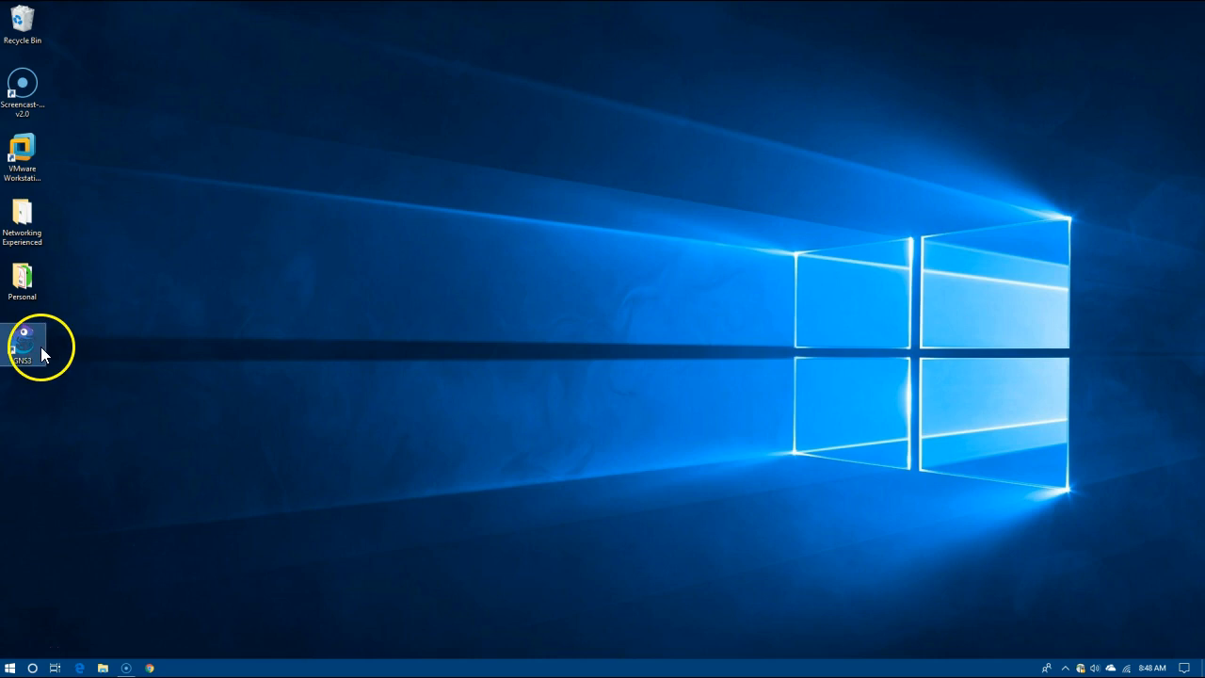
{"action": "mouse_move", "coordinate": [373, 390]}
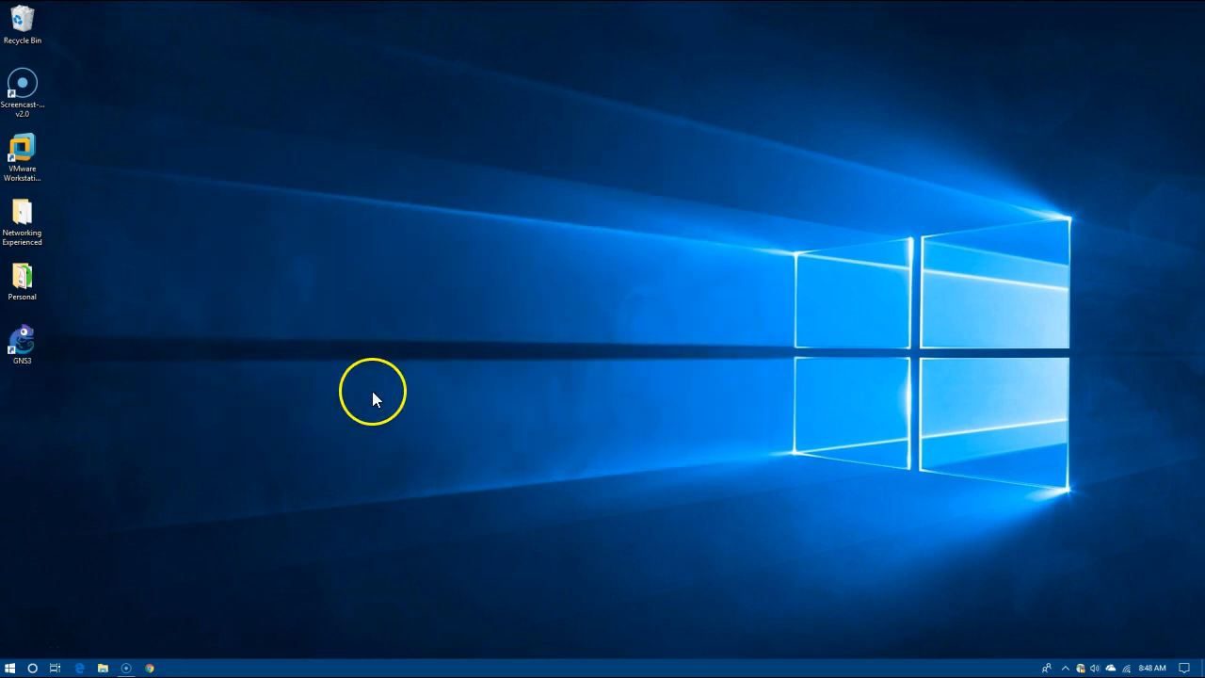
{"action": "double_click", "coordinate": [23, 339]}
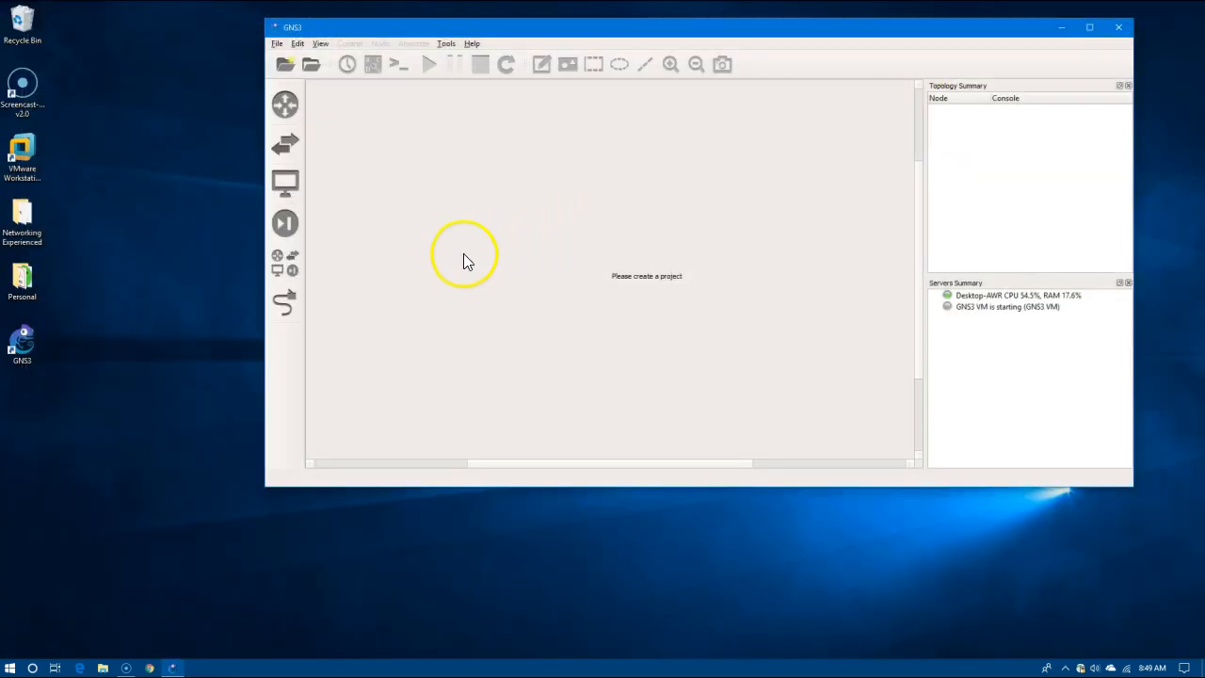
{"action": "mouse_move", "coordinate": [349, 209]}
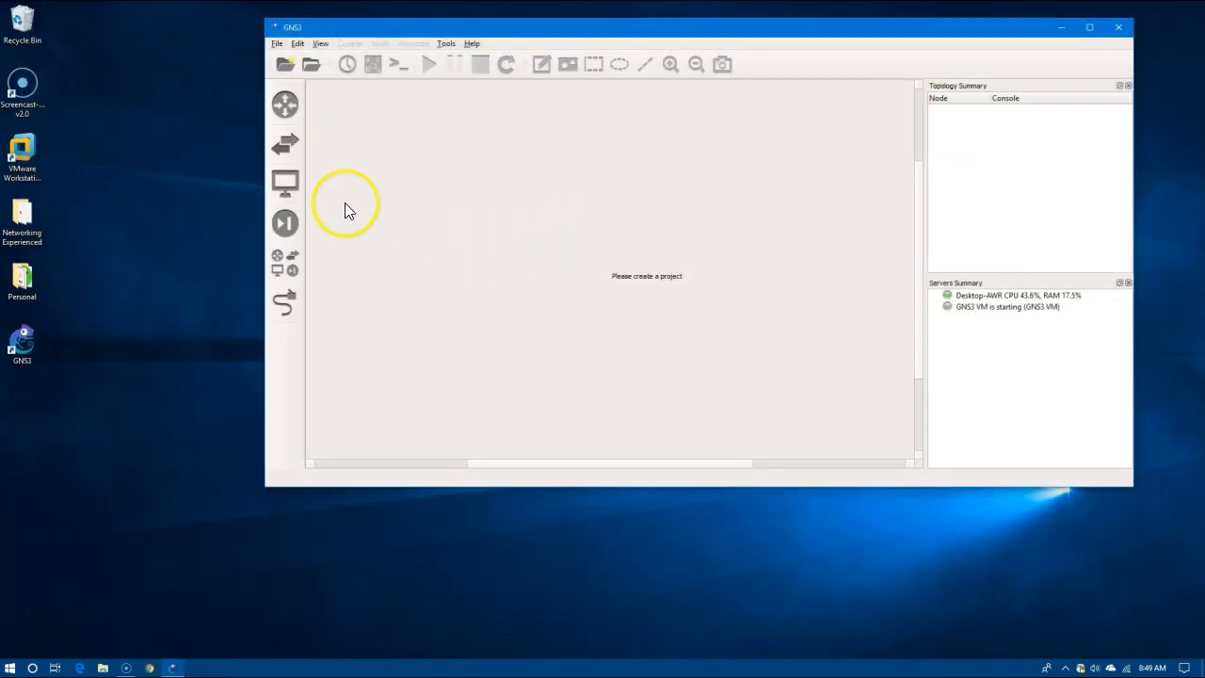
{"action": "mouse_move", "coordinate": [290, 54]}
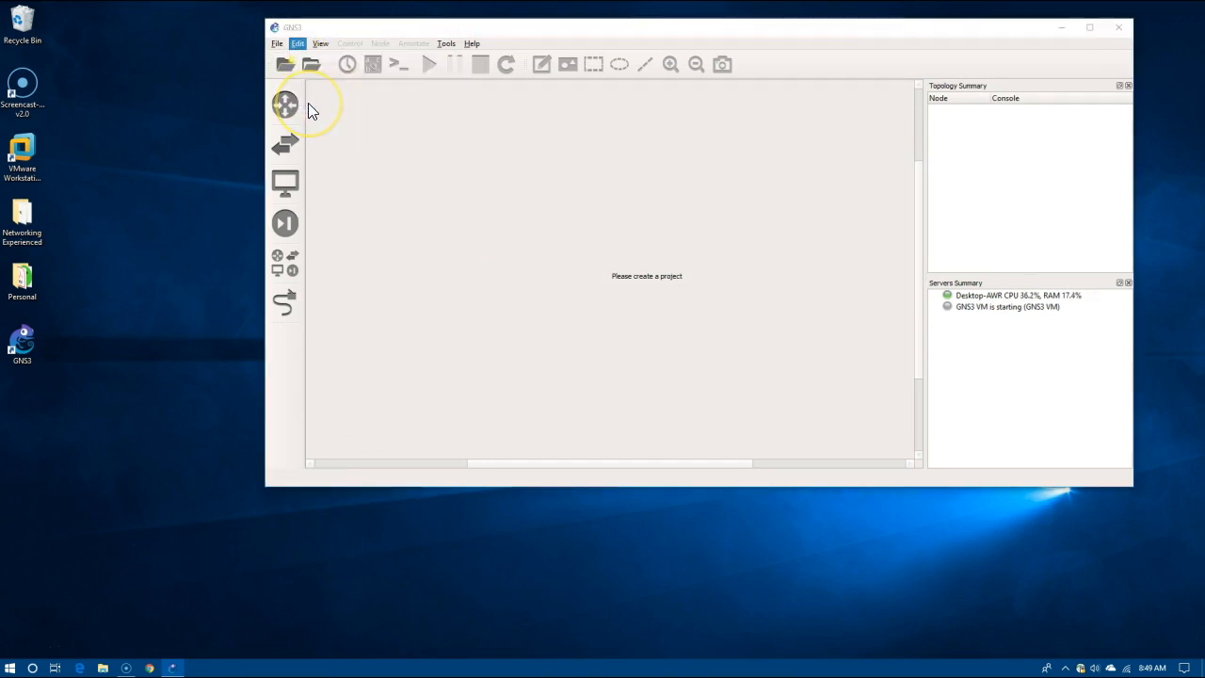
Point the main server at remote host 10.48.10.184 port 3080 with authentication, local server disabled
{"action": "left_click", "coordinate": [297, 43]}
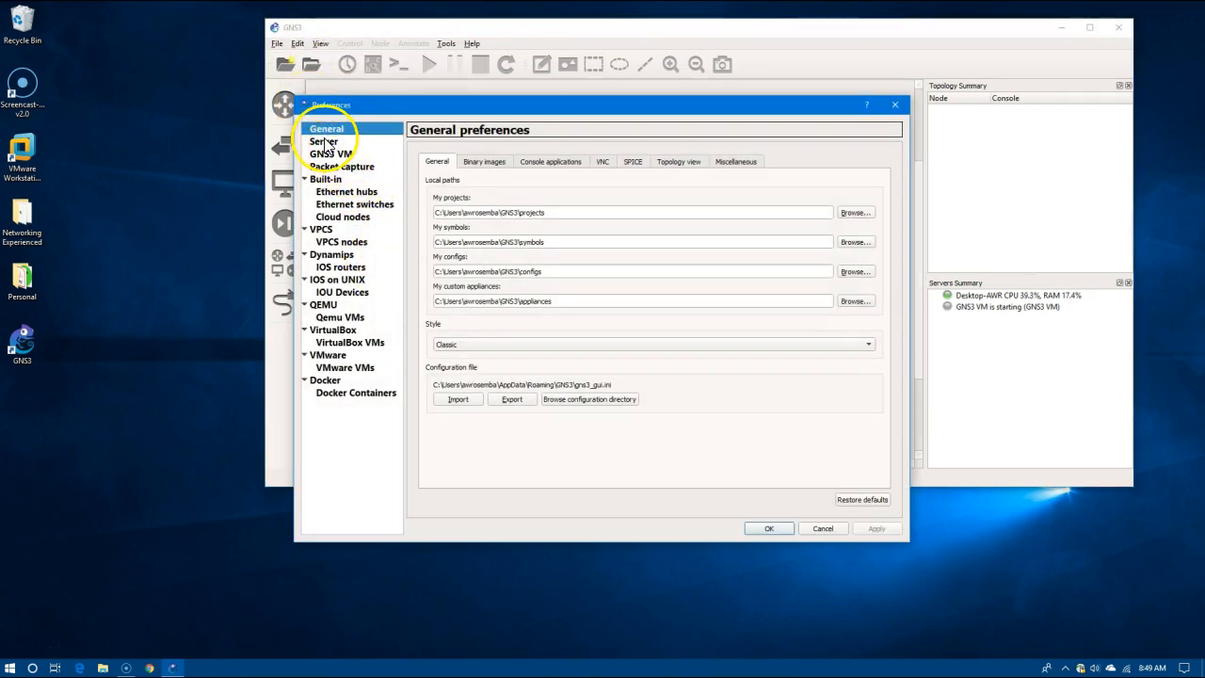
{"action": "left_click", "coordinate": [323, 139]}
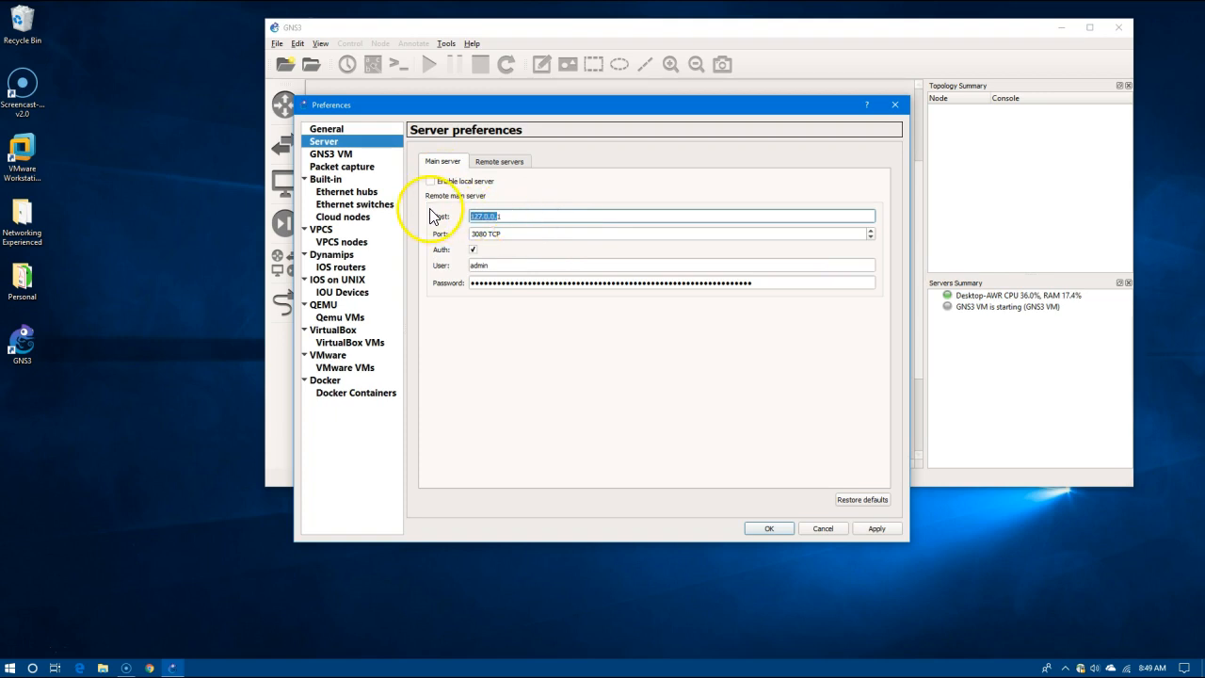
{"action": "type", "text": "10.48.10.184"}
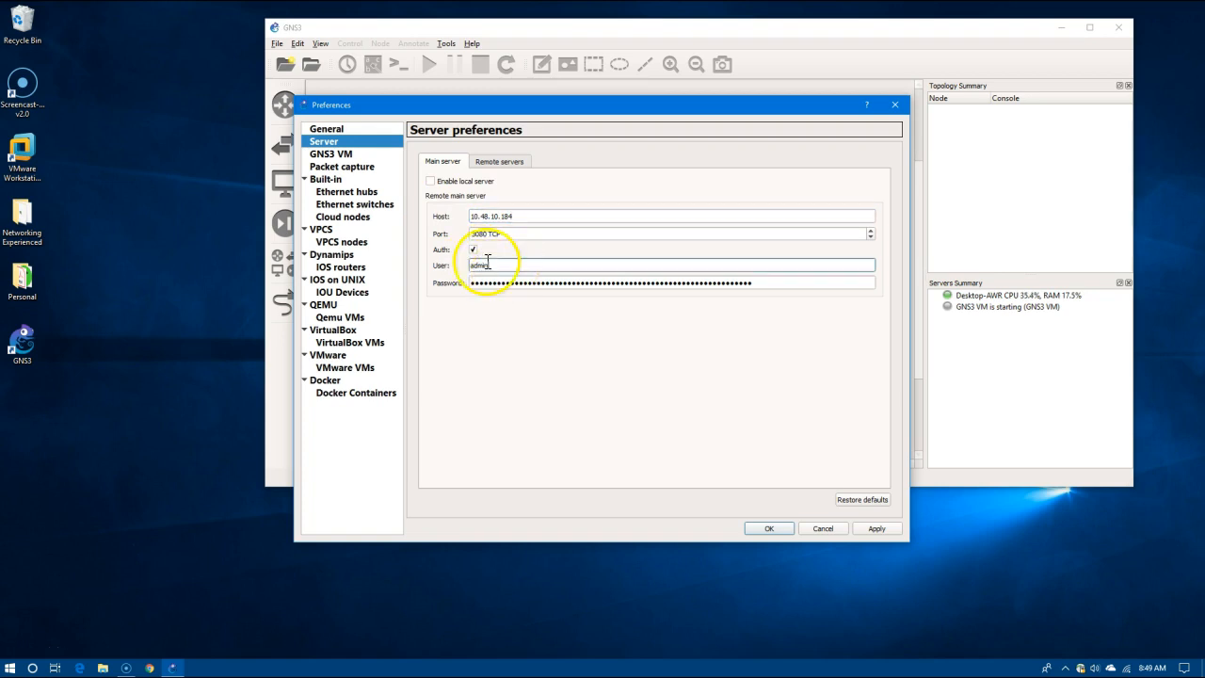
{"action": "triple_click", "coordinate": [670, 264]}
{"action": "type", "text": "team0"}
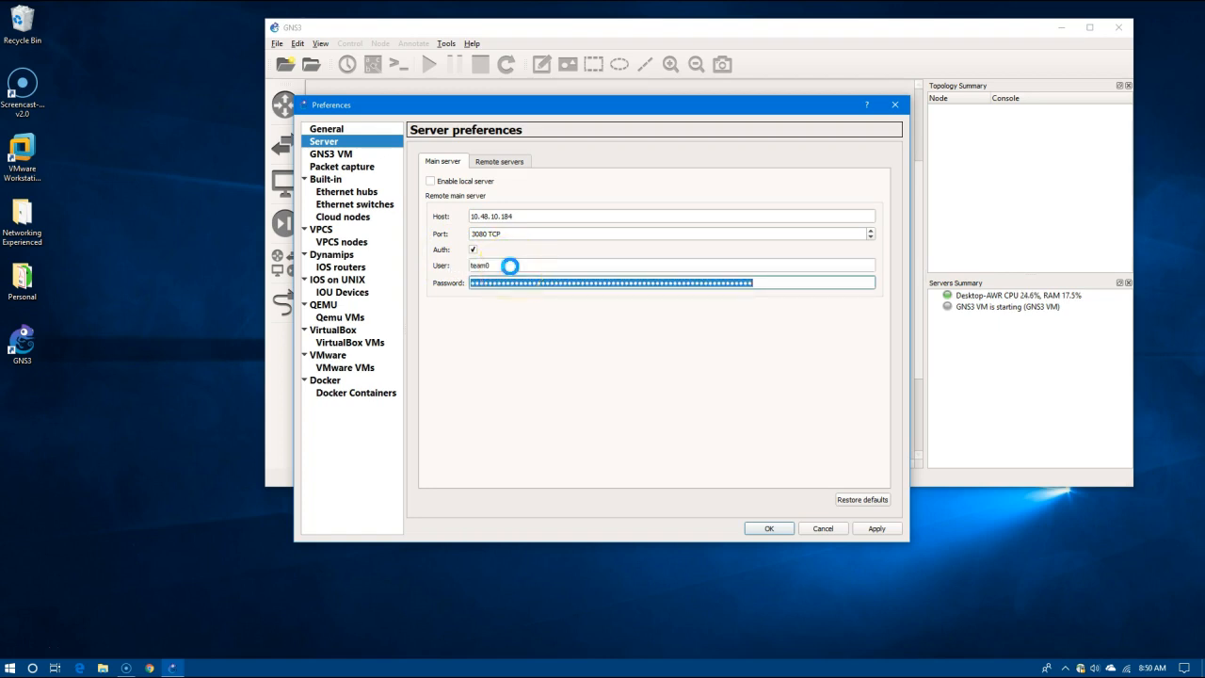
{"action": "mouse_move", "coordinate": [512, 274]}
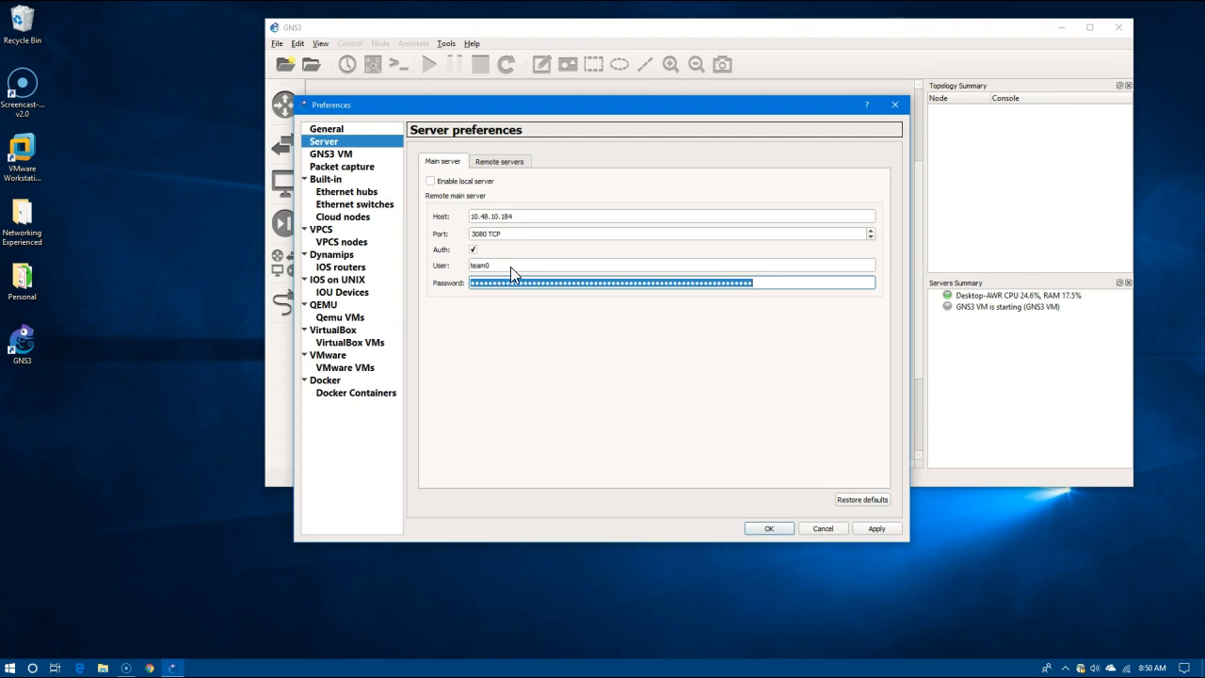
{"action": "mouse_move", "coordinate": [845, 141]}
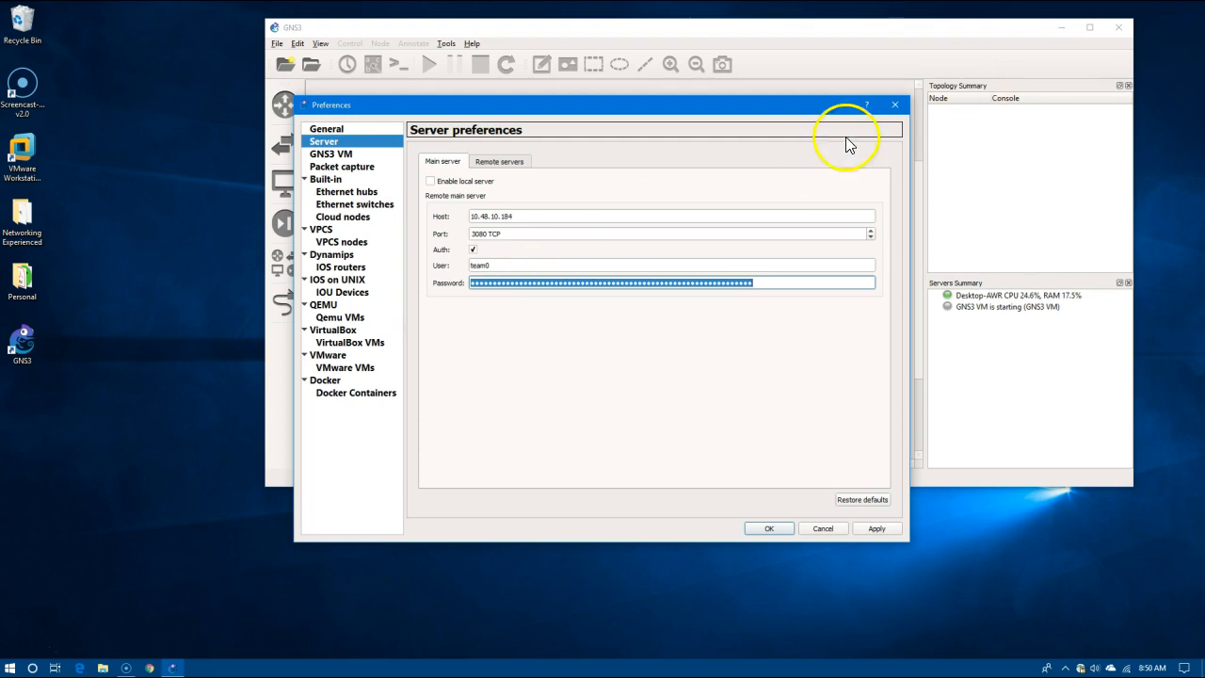
{"action": "mouse_move", "coordinate": [716, 233]}
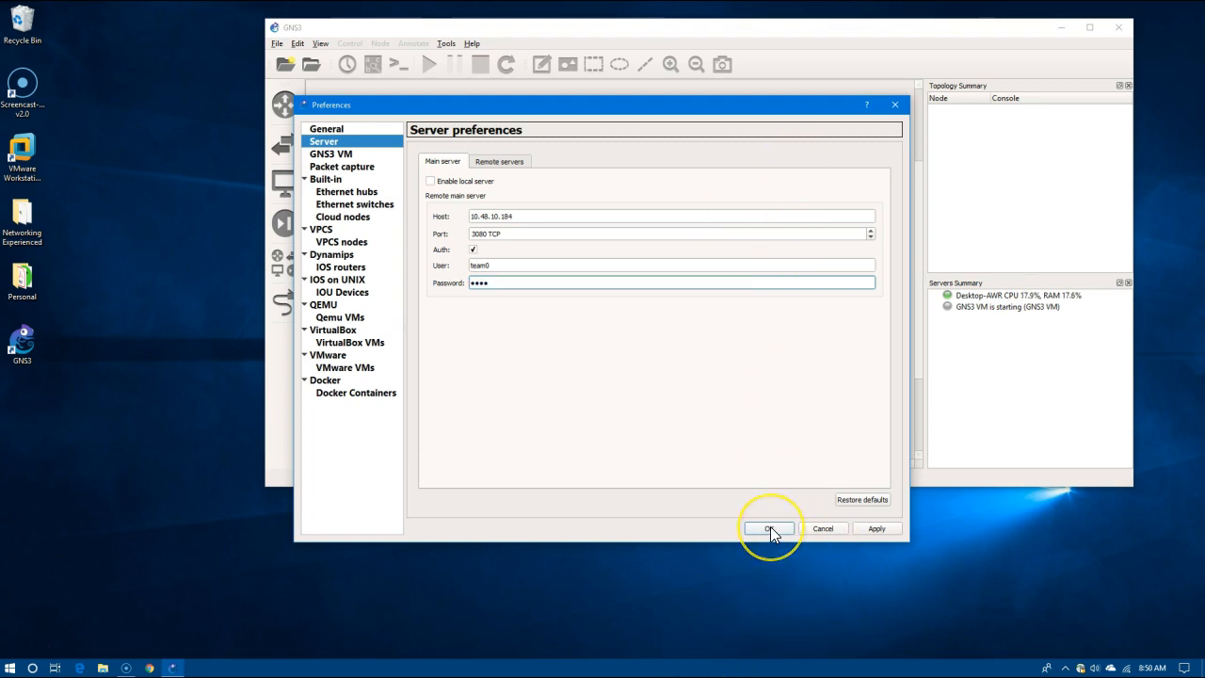
{"action": "left_click", "coordinate": [769, 527]}
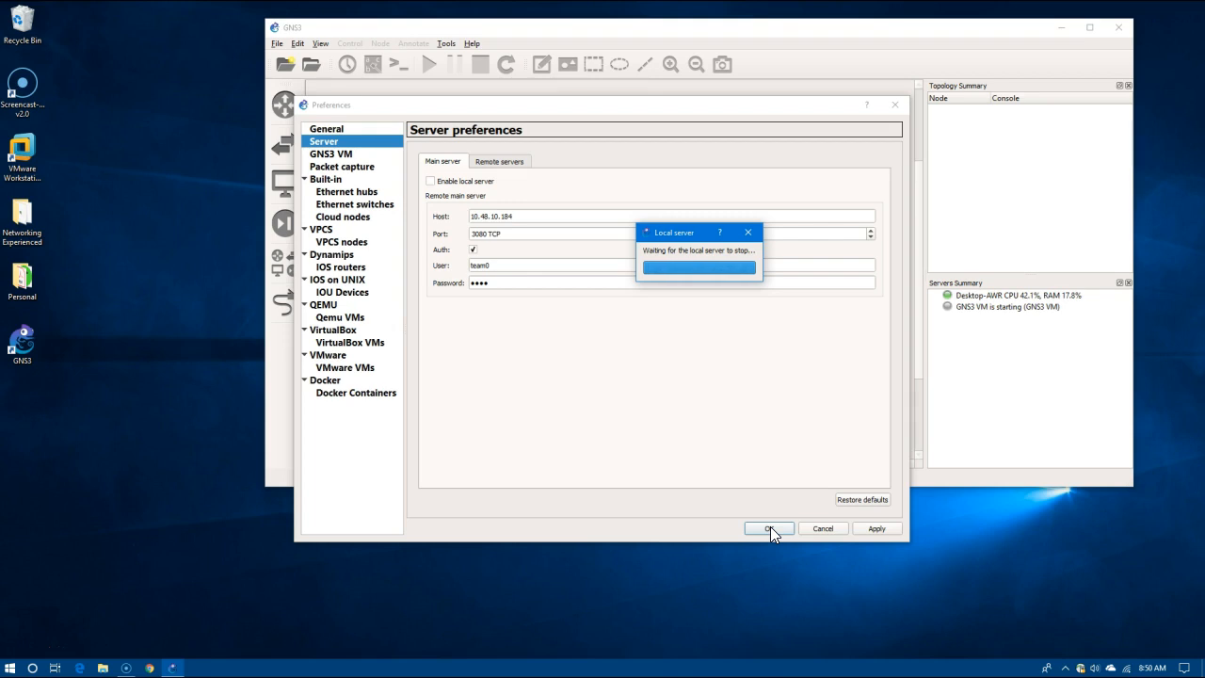
{"action": "left_click", "coordinate": [769, 527]}
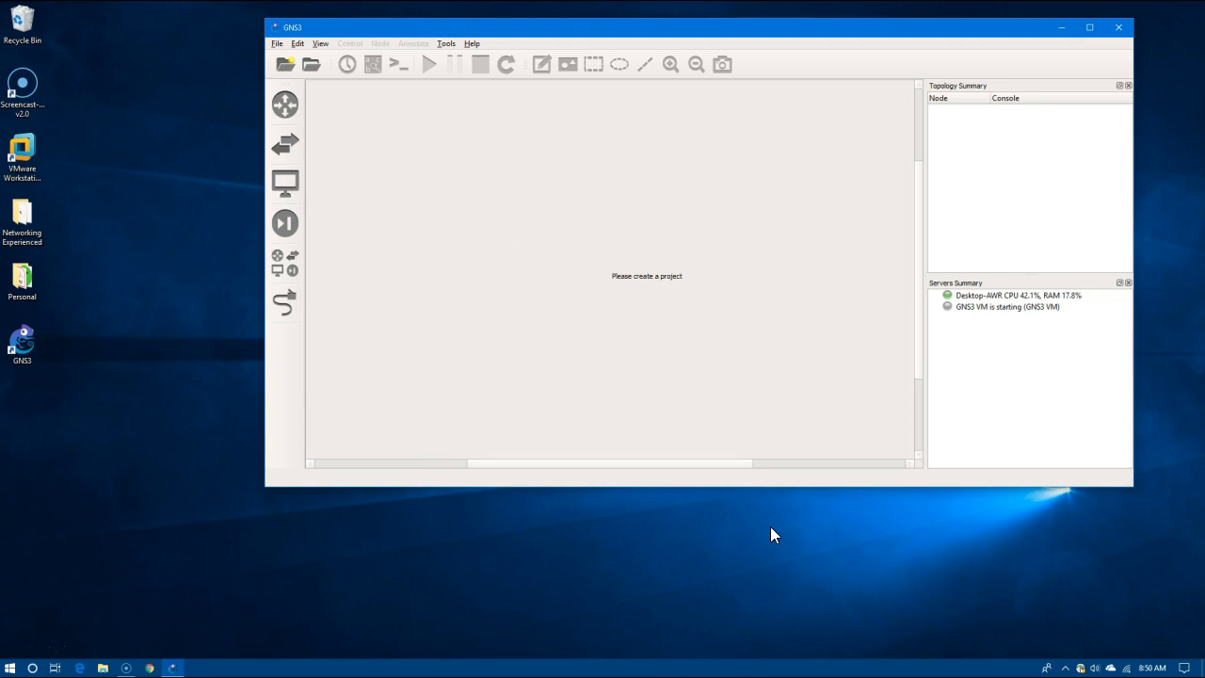
Create a new blank project named 'Project 1'
{"action": "left_click", "coordinate": [277, 43]}
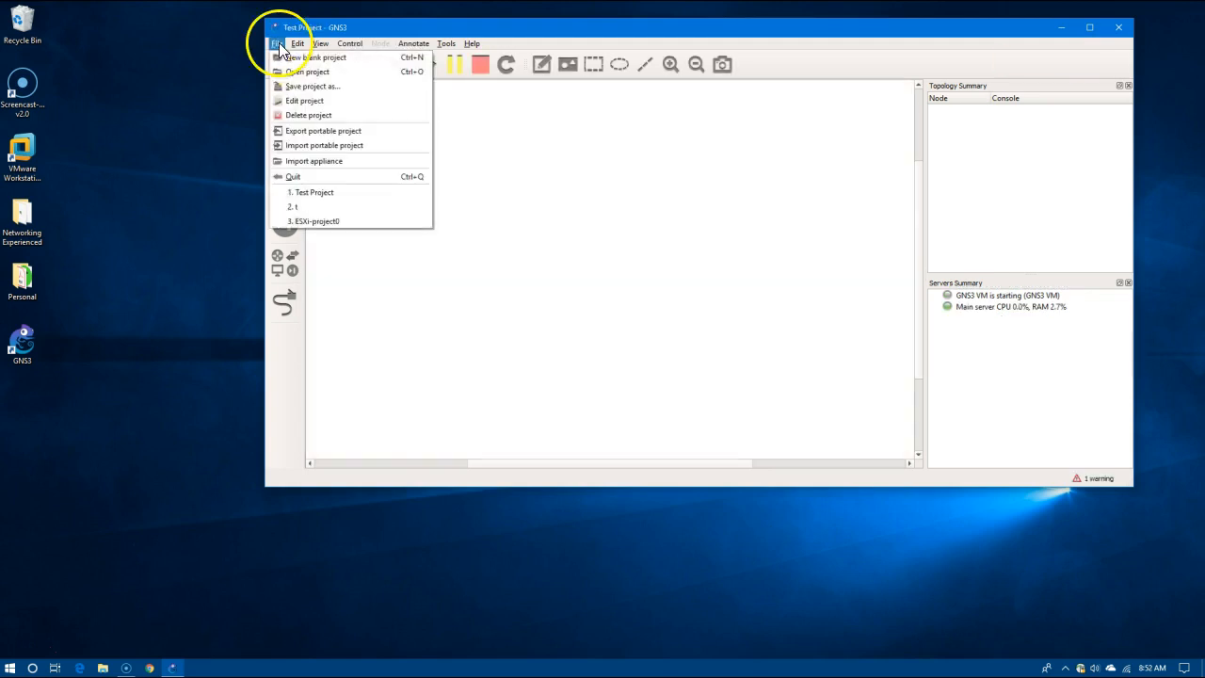
{"action": "left_click", "coordinate": [318, 57]}
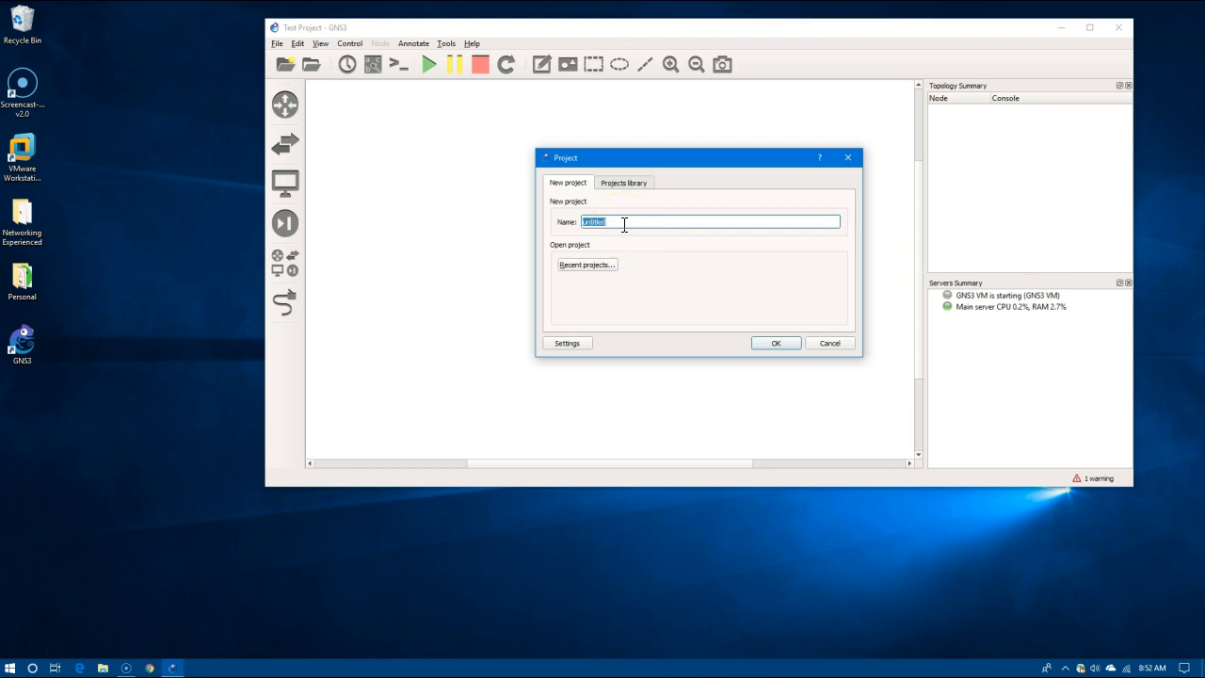
{"action": "type", "text": "Proj"}
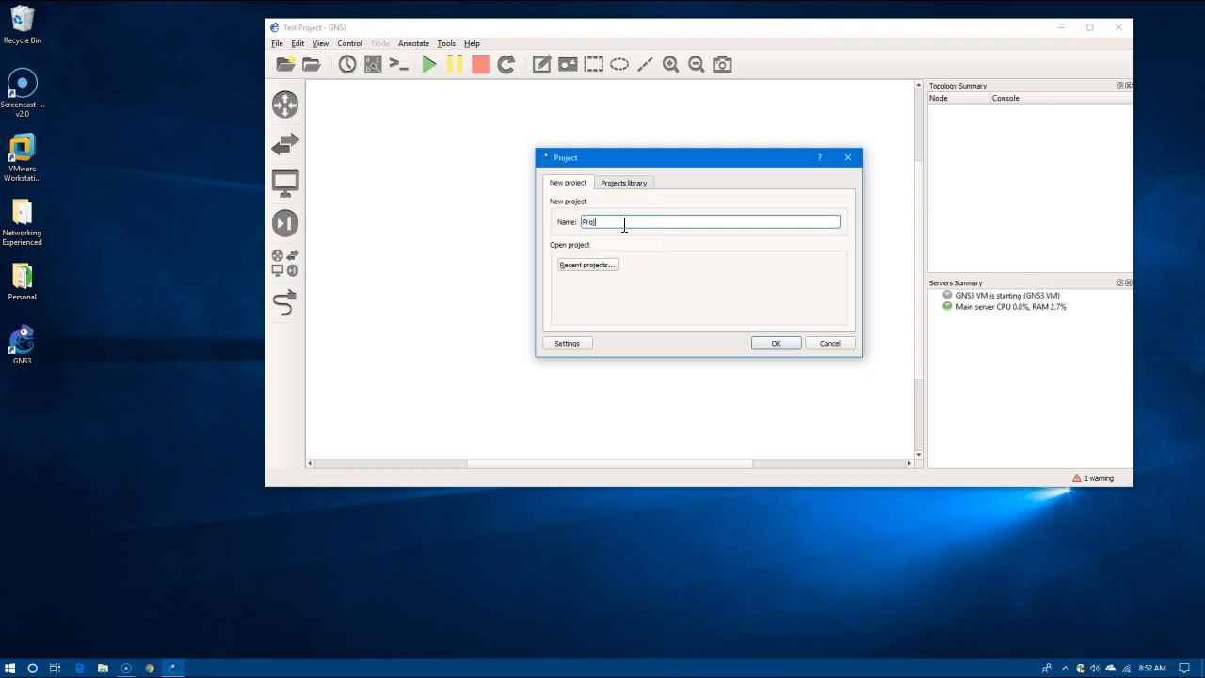
{"action": "type", "text": "Project 1"}
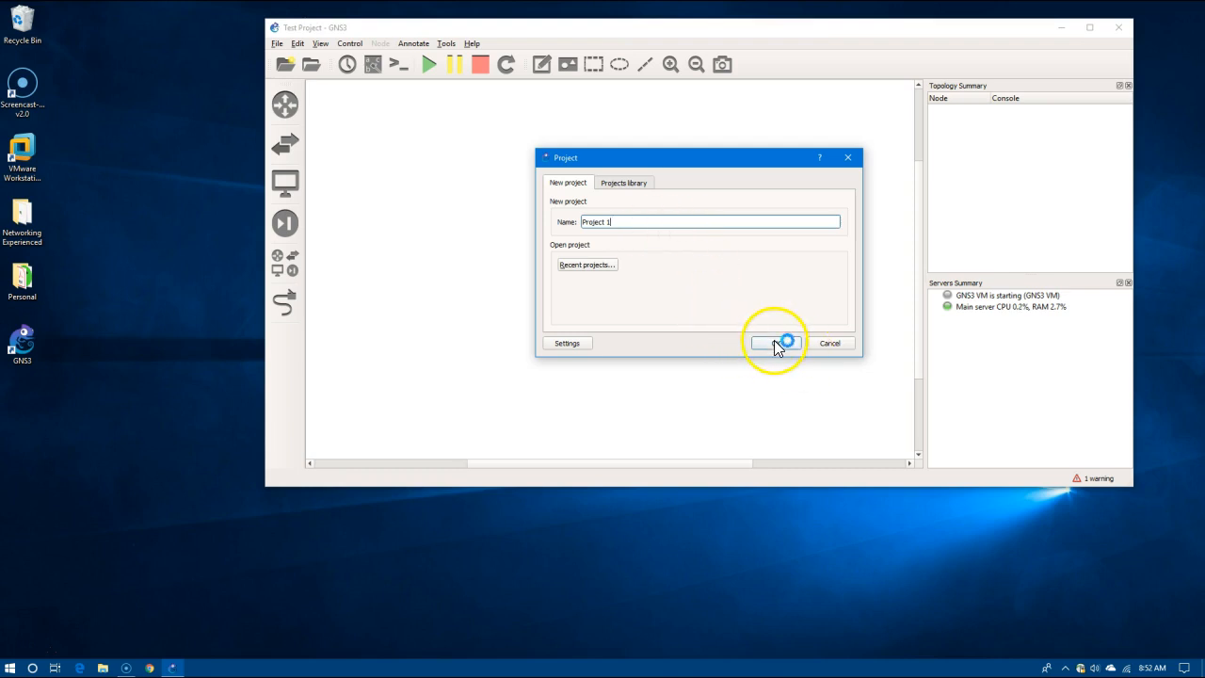
{"action": "left_click", "coordinate": [770, 343]}
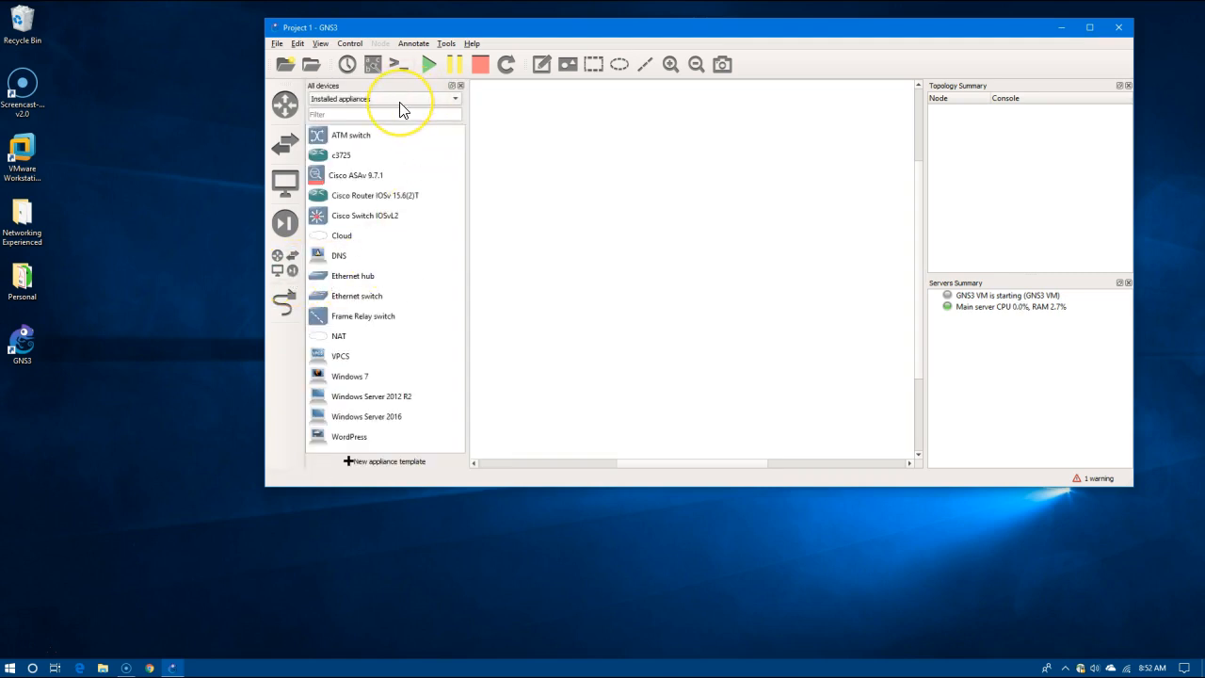
{"action": "mouse_move", "coordinate": [367, 283]}
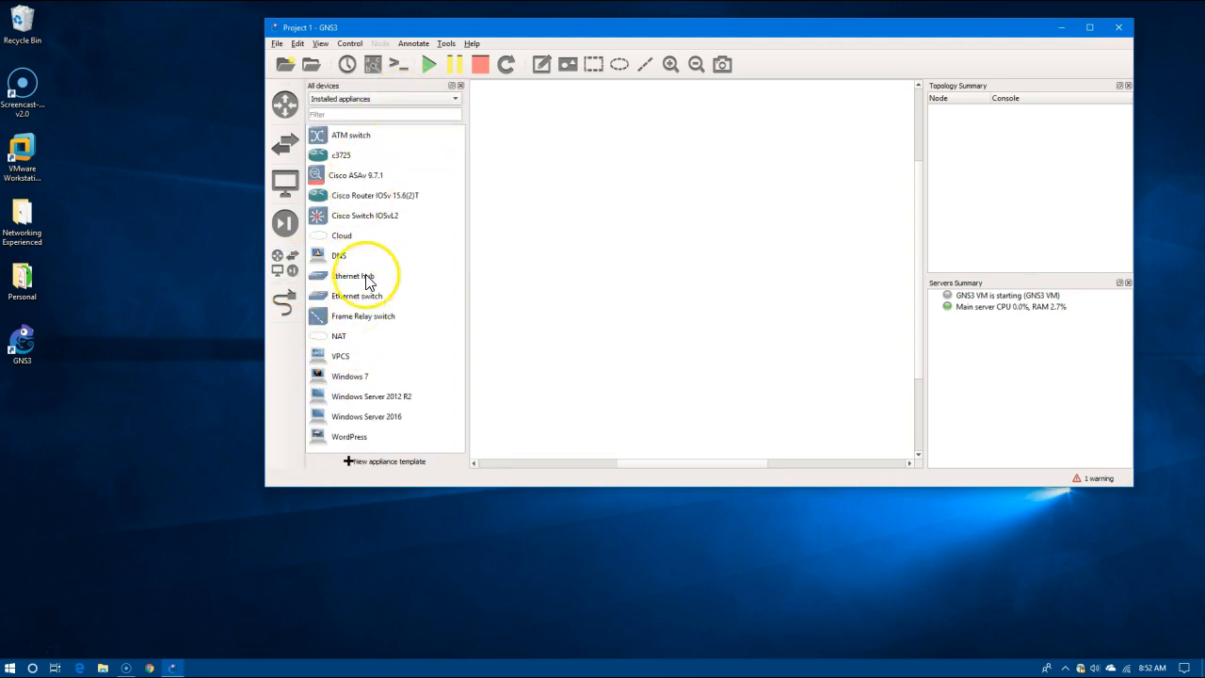
{"action": "mouse_move", "coordinate": [399, 175]}
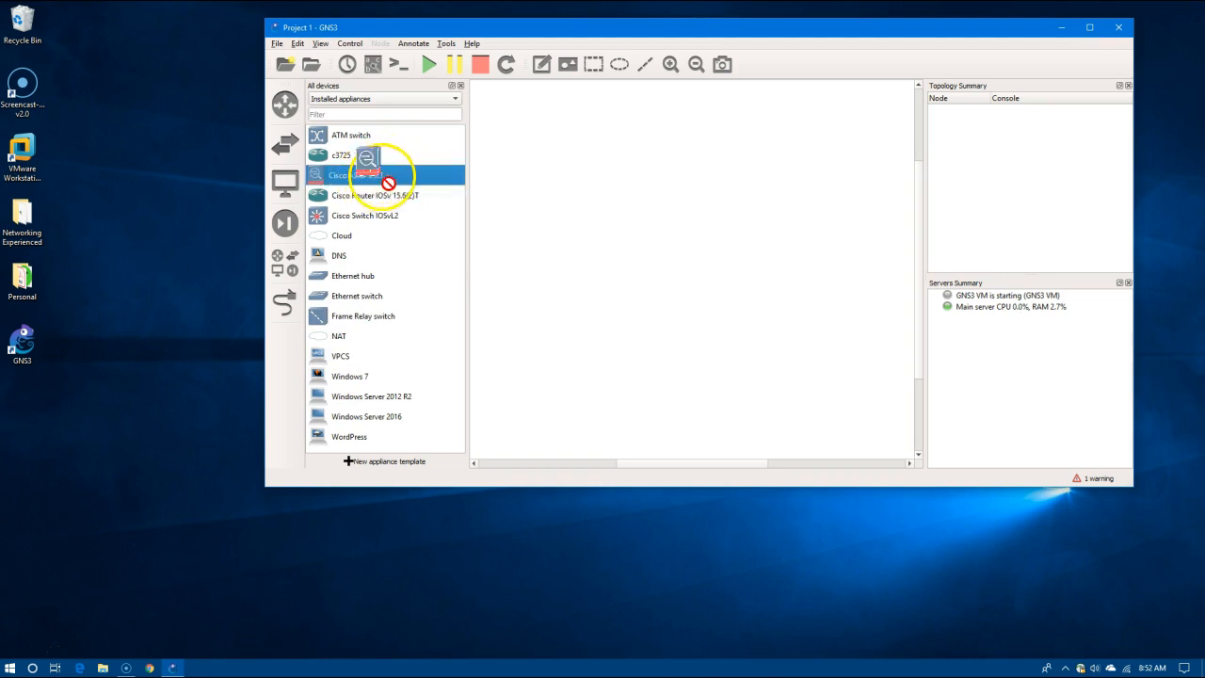
Place a Cisco ASAv 9.7.1 node from Installed appliances onto the canvas
{"action": "left_click_drag", "start_coordinate": [367, 175], "coordinate": [640, 192]}
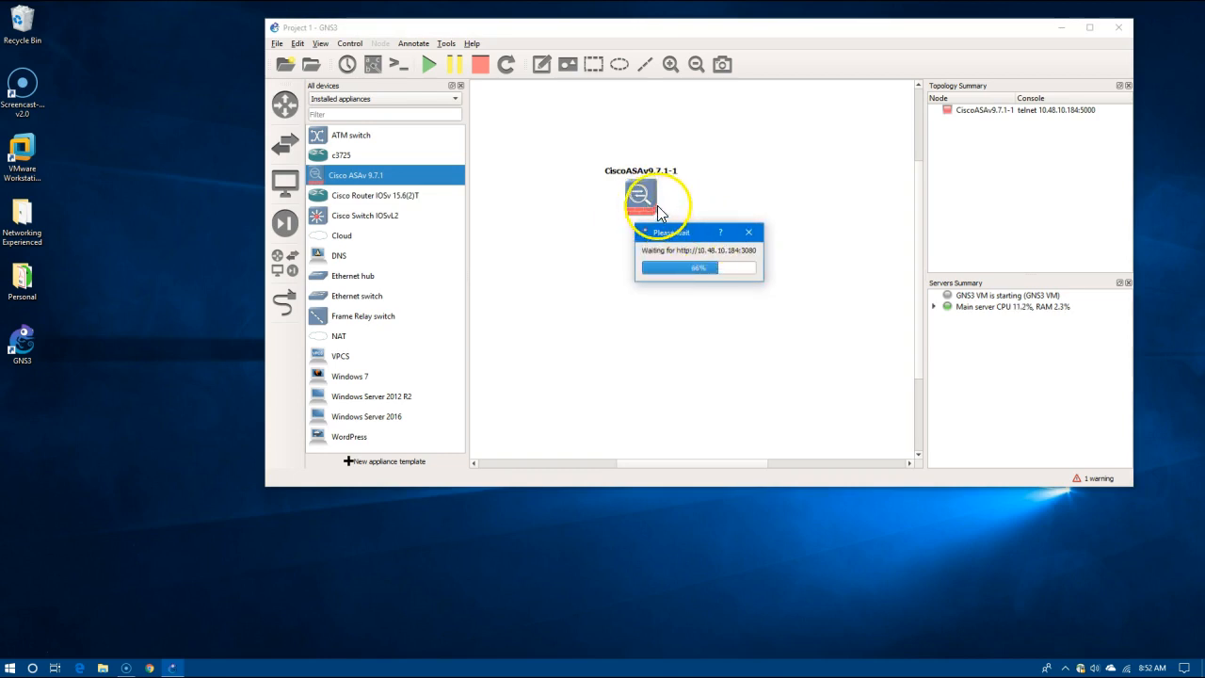
{"action": "mouse_move", "coordinate": [433, 72]}
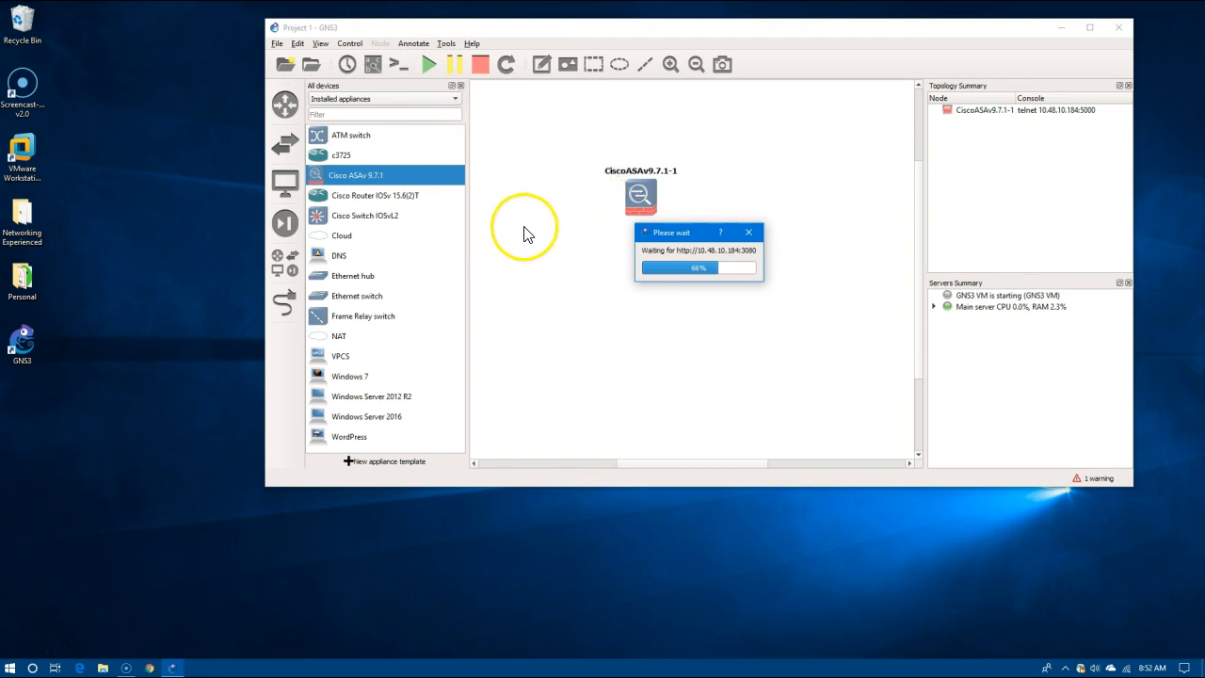
{"action": "mouse_move", "coordinate": [373, 226]}
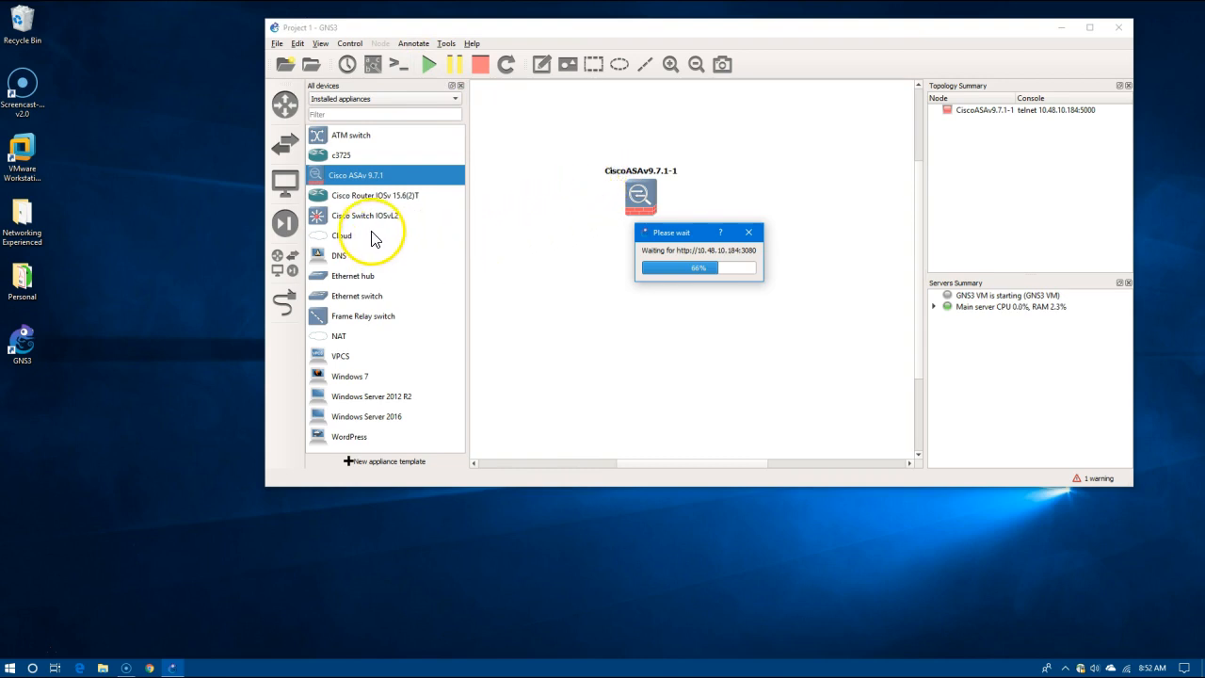
{"action": "mouse_move", "coordinate": [462, 103]}
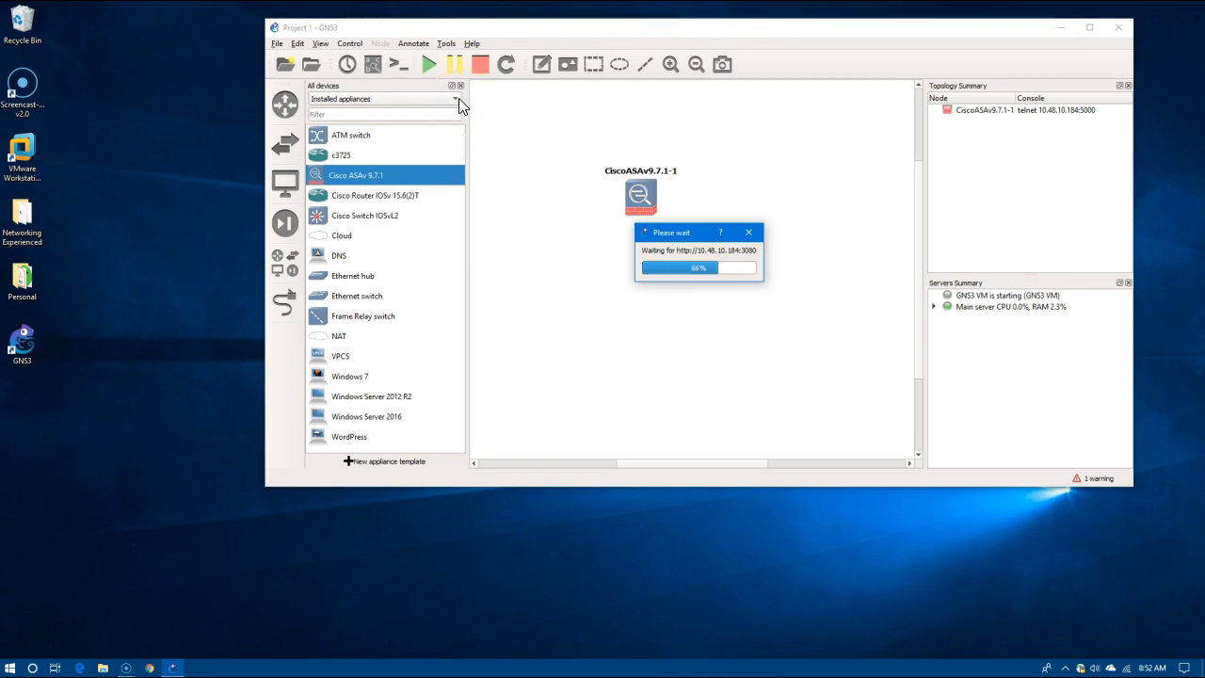
Switch the devices panel from Installed to Available appliances
{"action": "left_click", "coordinate": [456, 97]}
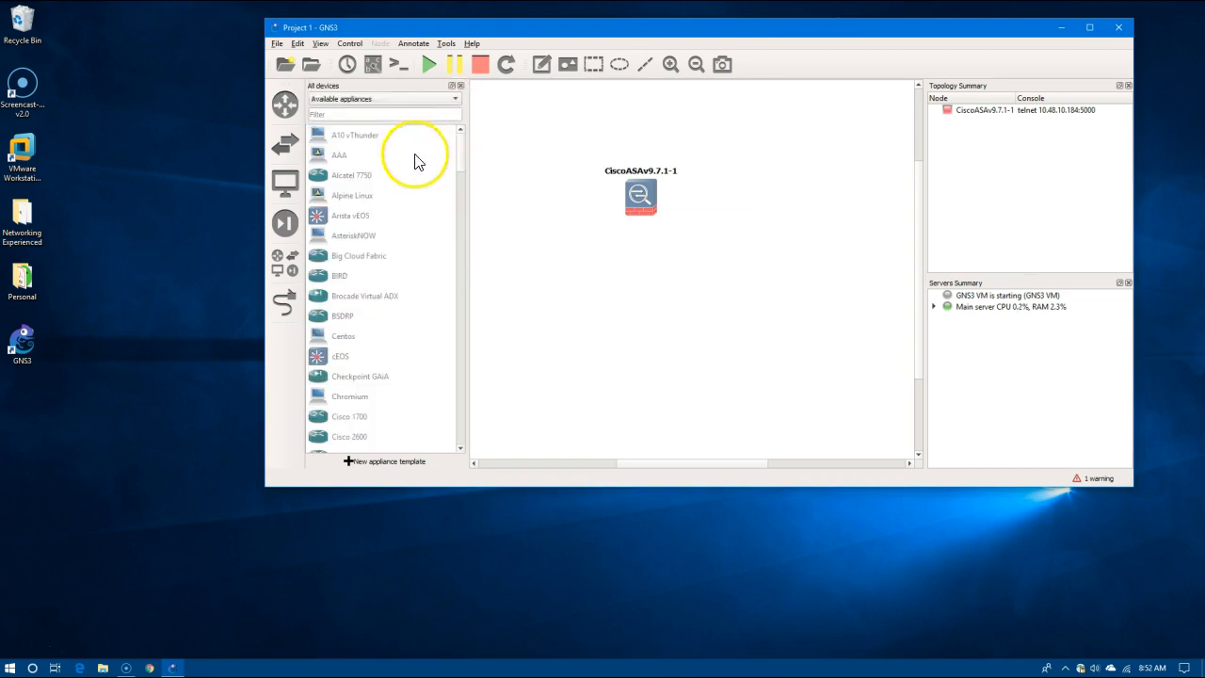
{"action": "mouse_move", "coordinate": [462, 214]}
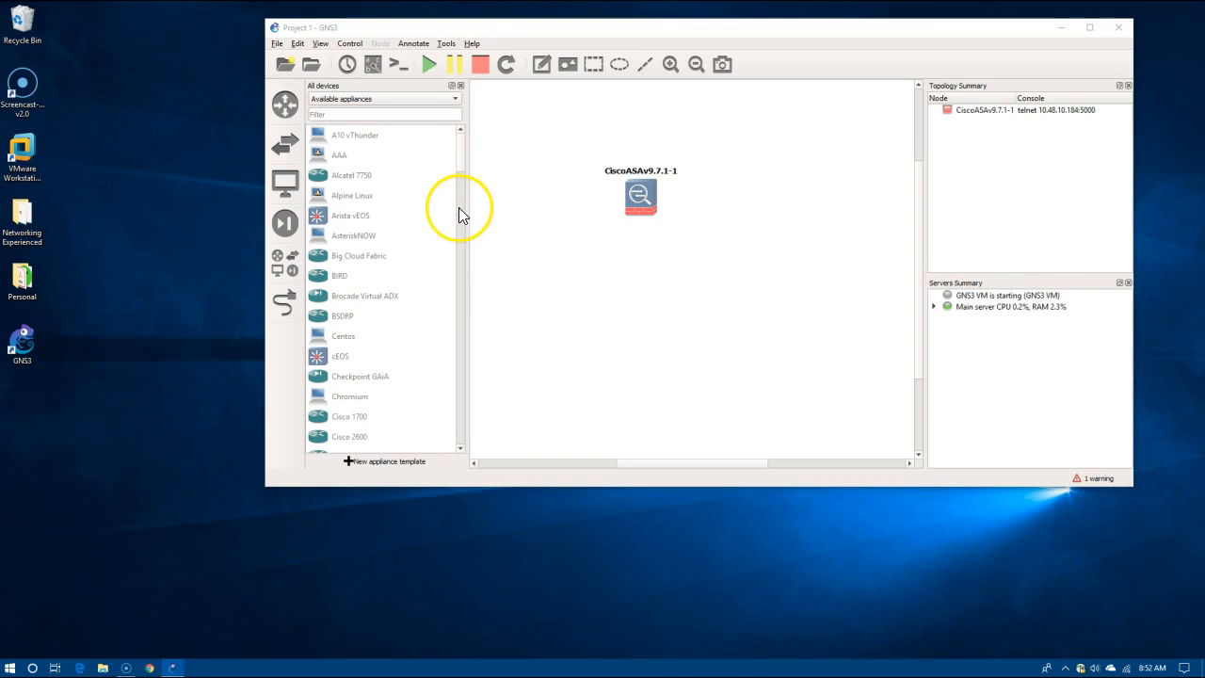
{"action": "left_click", "coordinate": [343, 335]}
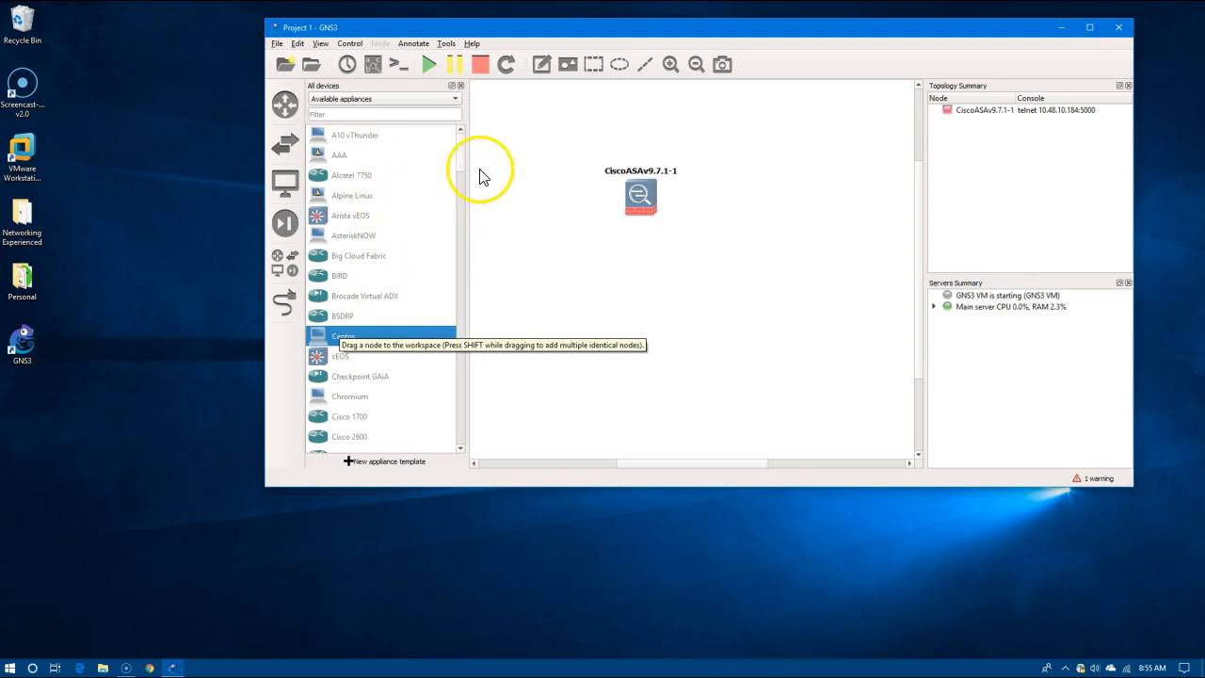
{"action": "mouse_move", "coordinate": [359, 234]}
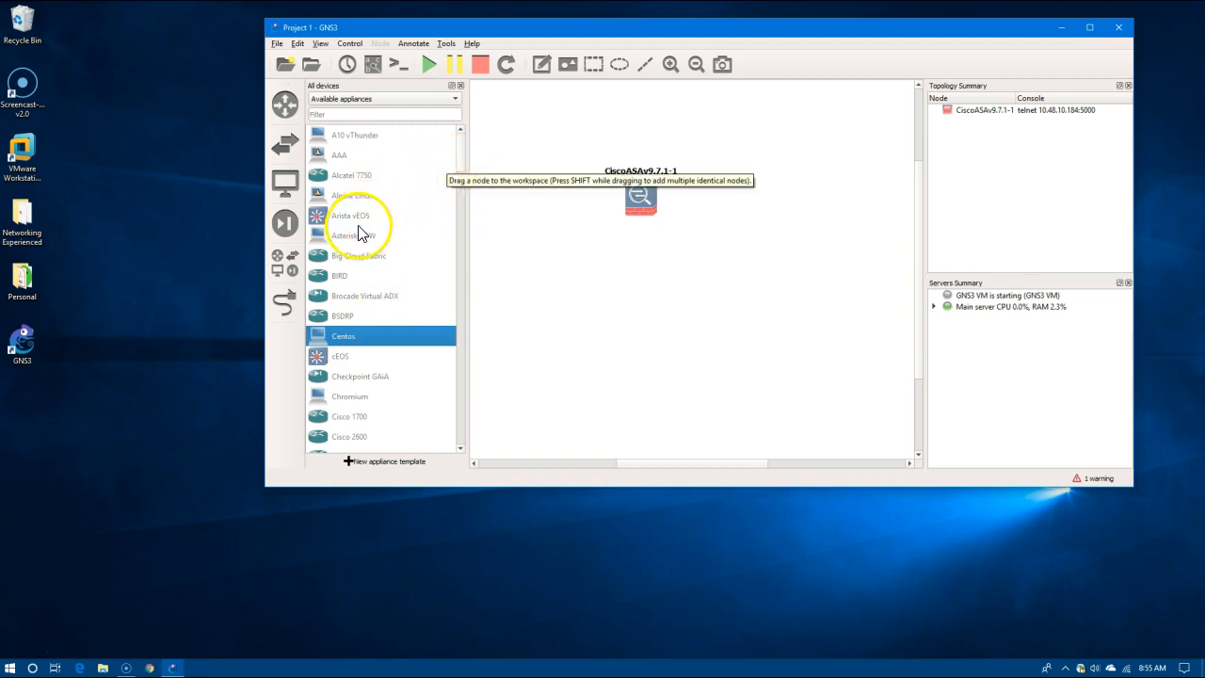
{"action": "mouse_move", "coordinate": [561, 238]}
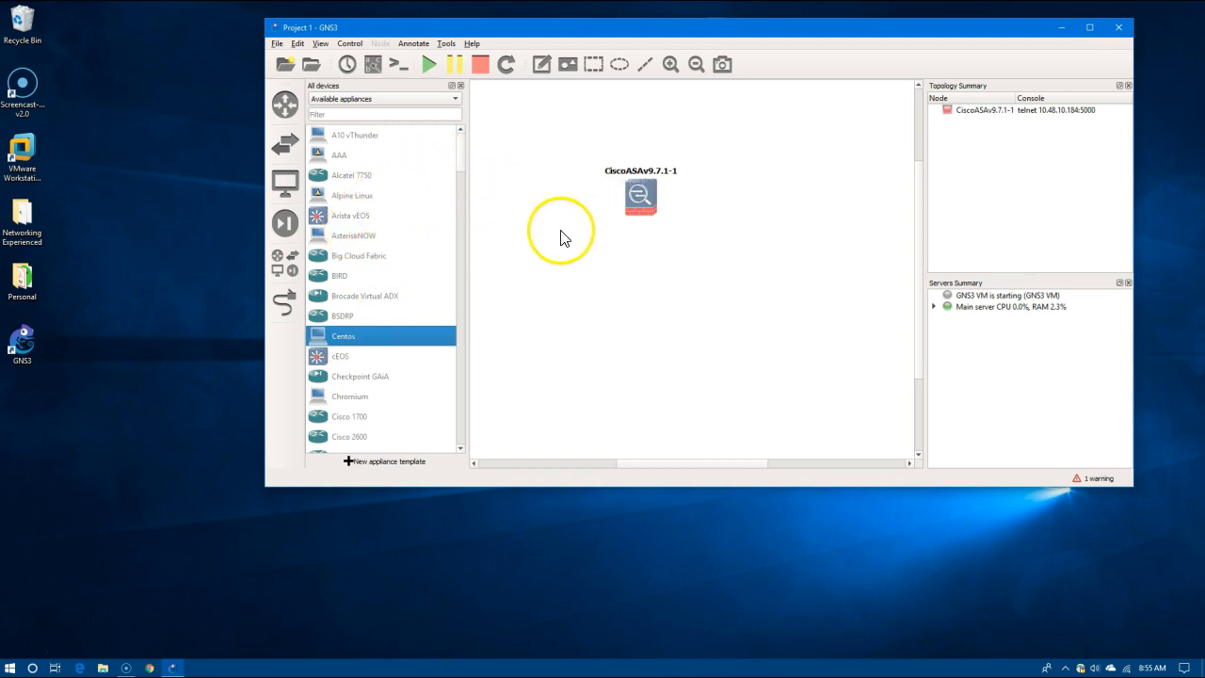
{"action": "mouse_move", "coordinate": [450, 200]}
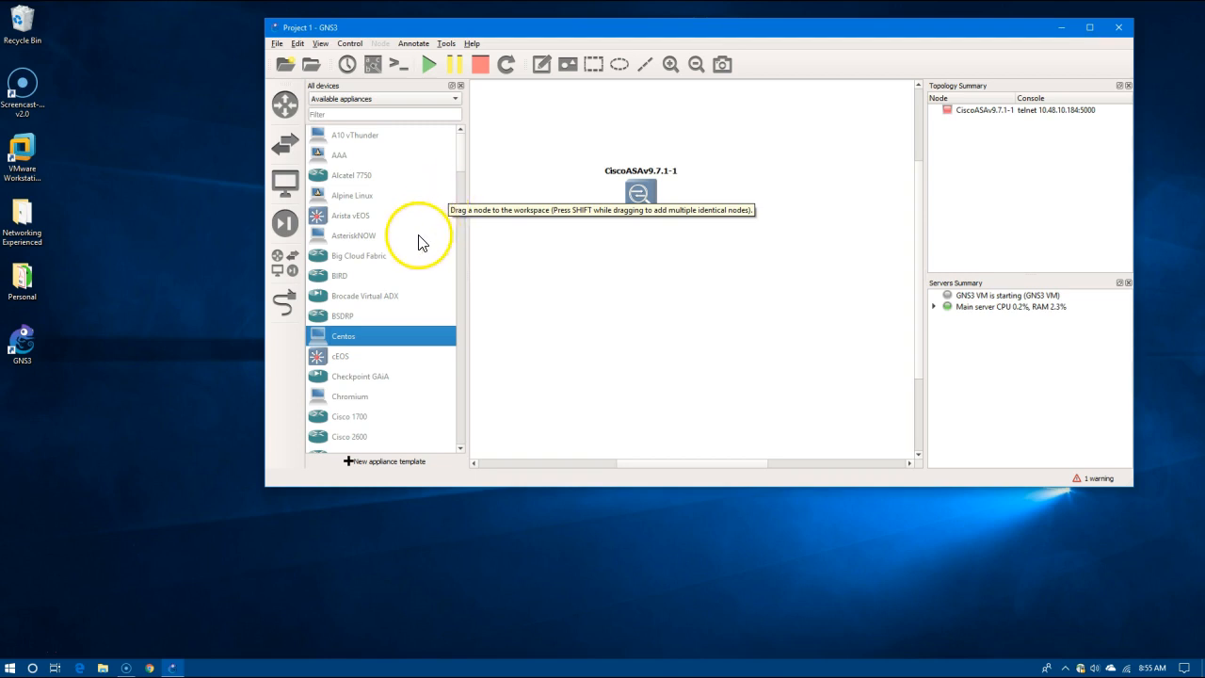
{"action": "mouse_move", "coordinate": [432, 186]}
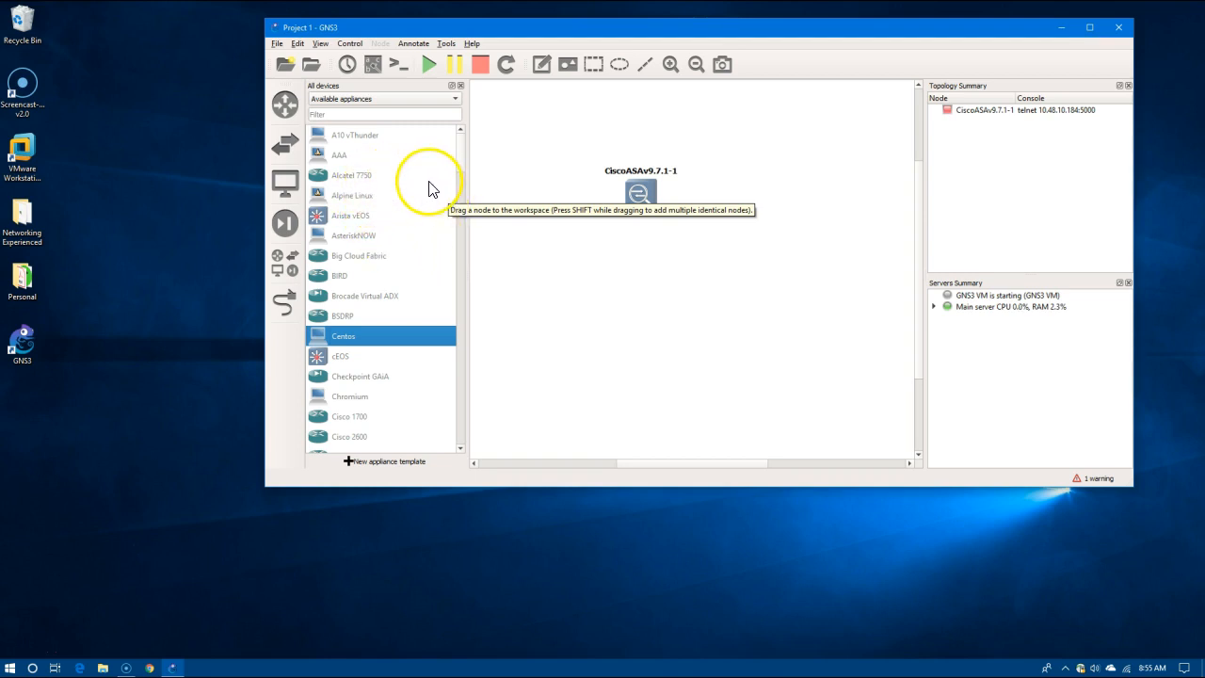
{"action": "mouse_move", "coordinate": [467, 174]}
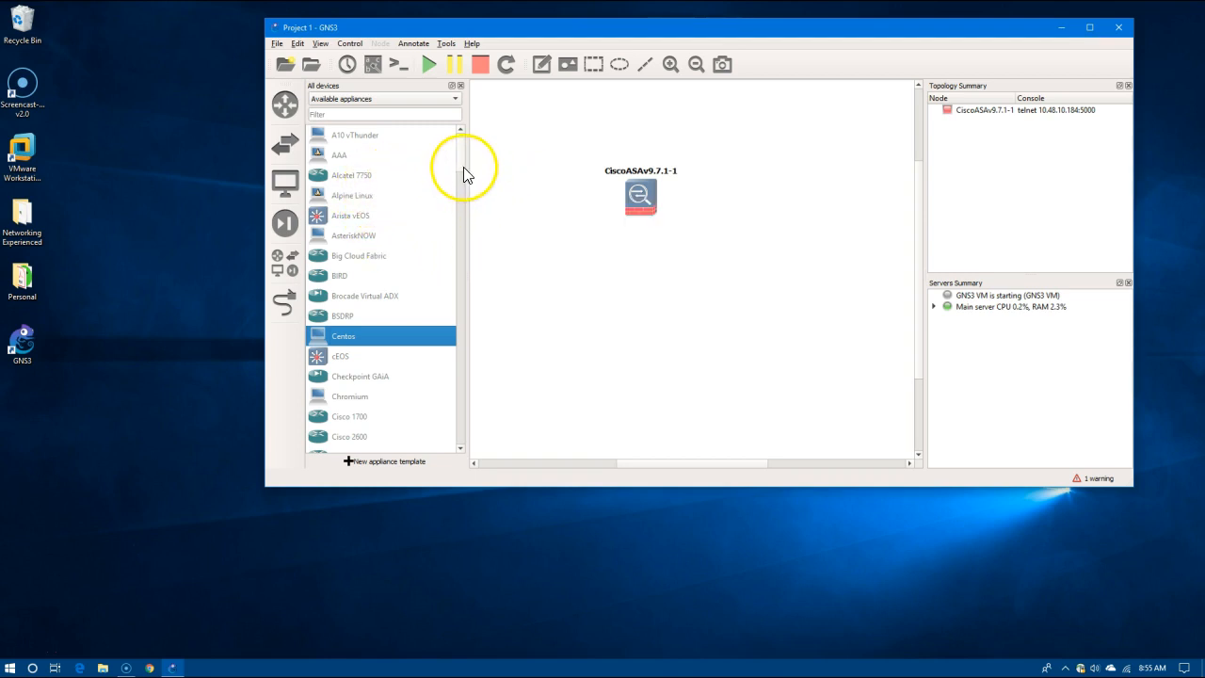